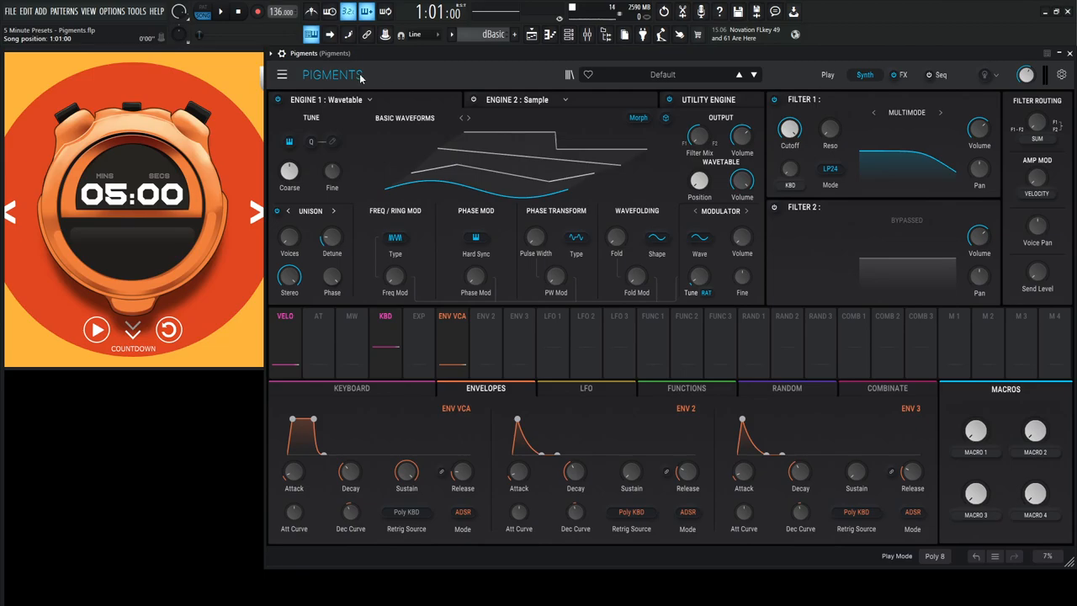
- Make Engine 1 an Analog engine and view the Utility engine's white and analog noise sources
{"action": "left_click", "coordinate": [96, 328]}
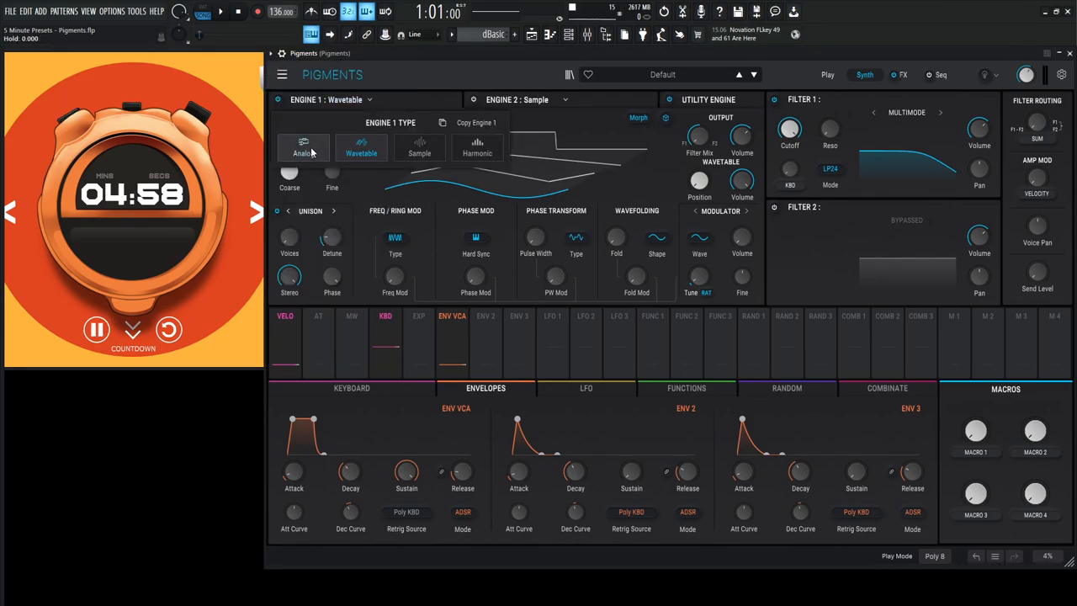
{"action": "left_click", "coordinate": [303, 148]}
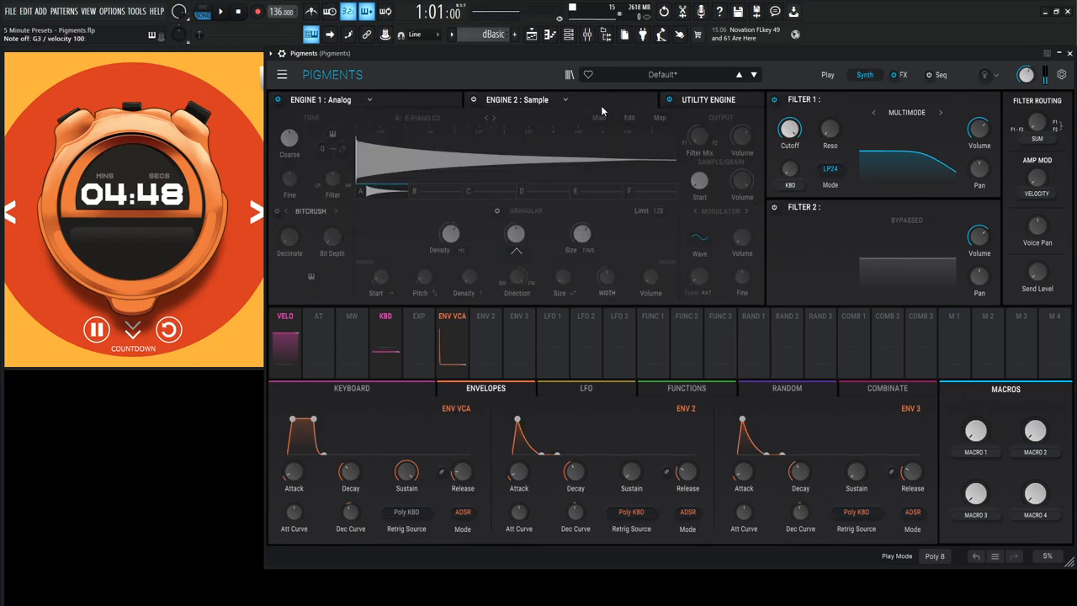
{"action": "left_click", "coordinate": [368, 99]}
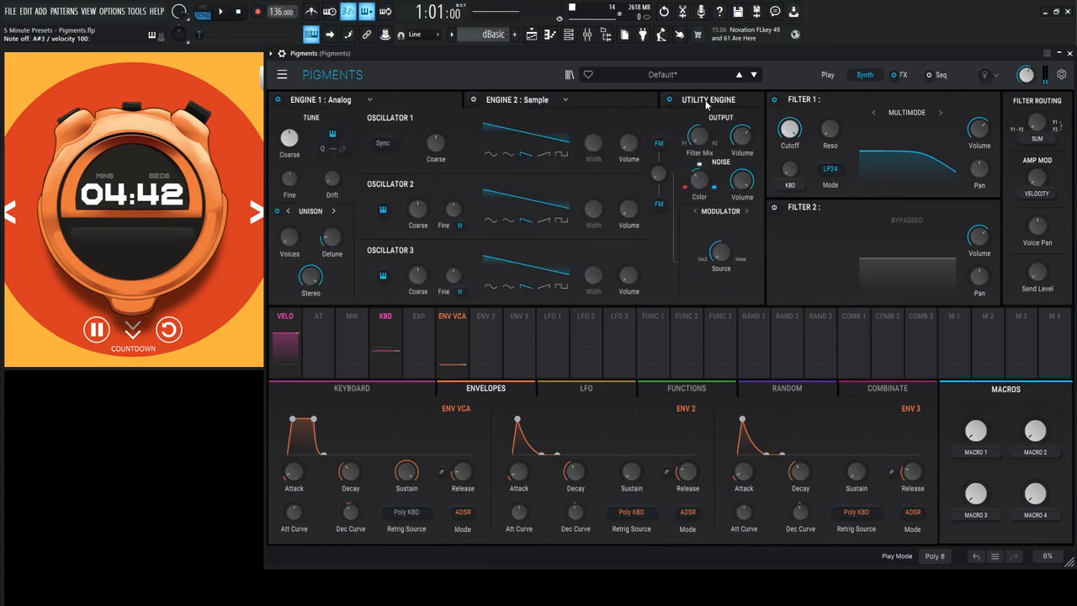
{"action": "left_click", "coordinate": [707, 99]}
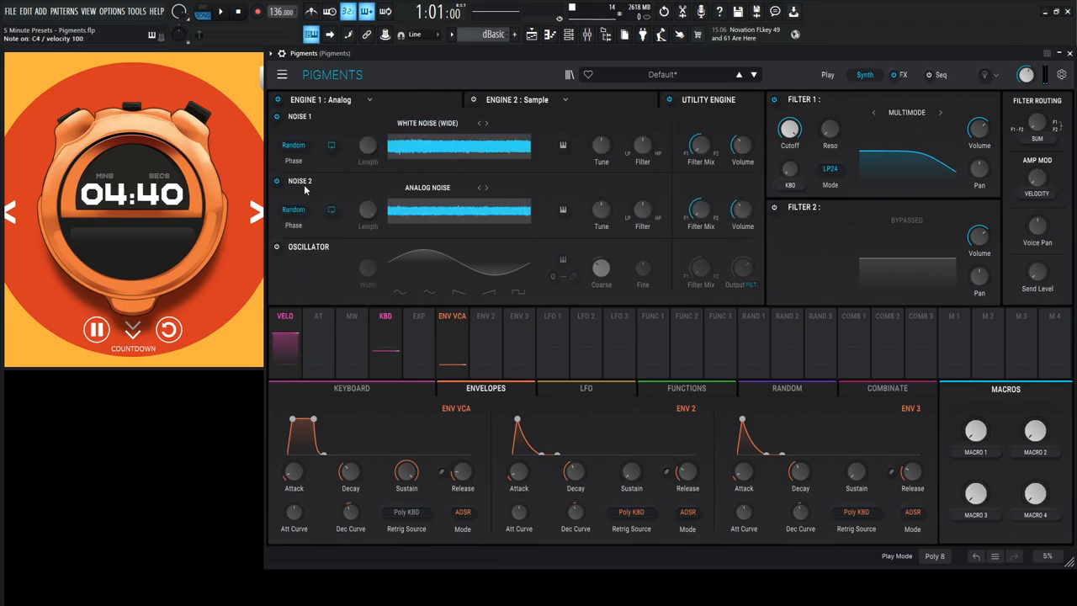
{"action": "mouse_move", "coordinate": [700, 145]}
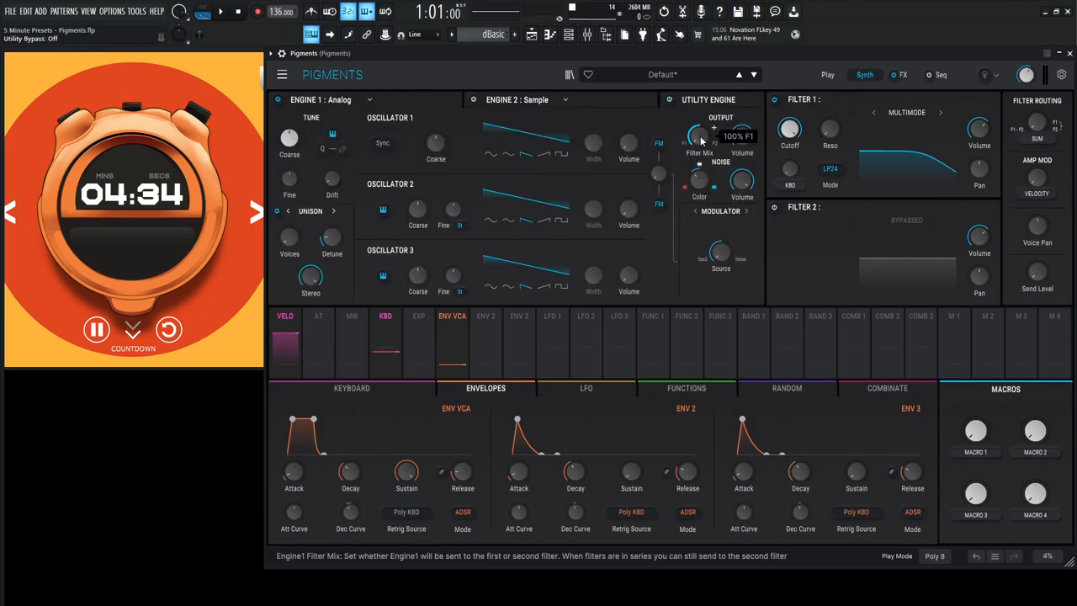
- Set Filter 1 to MS-20 low-pass with cutoff near 1951 Hz, modulated by Function 1
{"action": "left_click", "coordinate": [906, 111]}
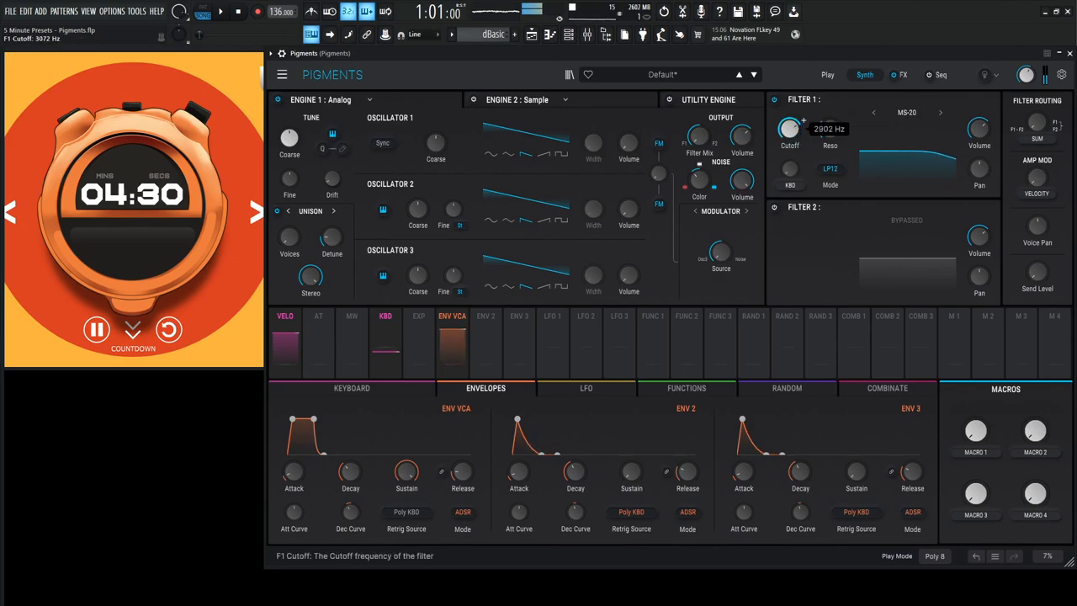
{"action": "left_click_drag", "start_coordinate": [789, 128], "coordinate": [790, 152]}
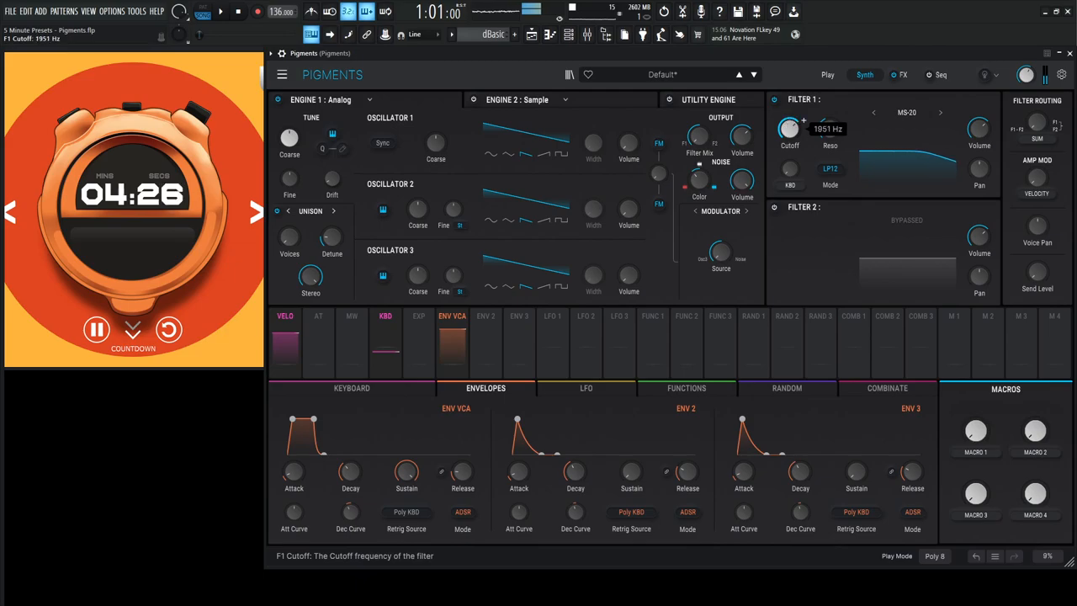
{"action": "left_click_drag", "start_coordinate": [789, 128], "coordinate": [789, 124]}
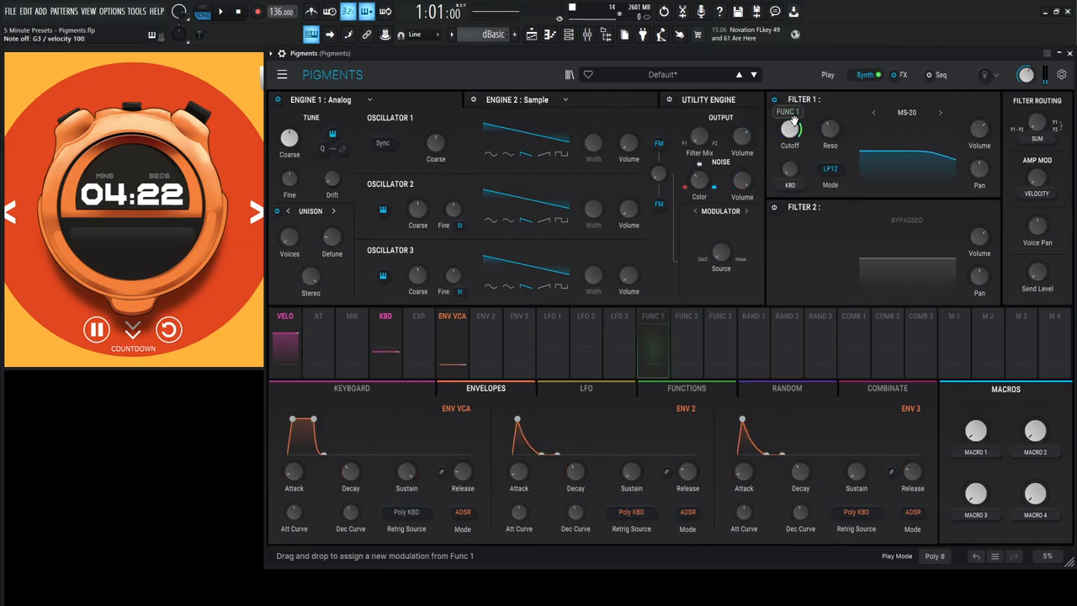
{"action": "left_click", "coordinate": [653, 316]}
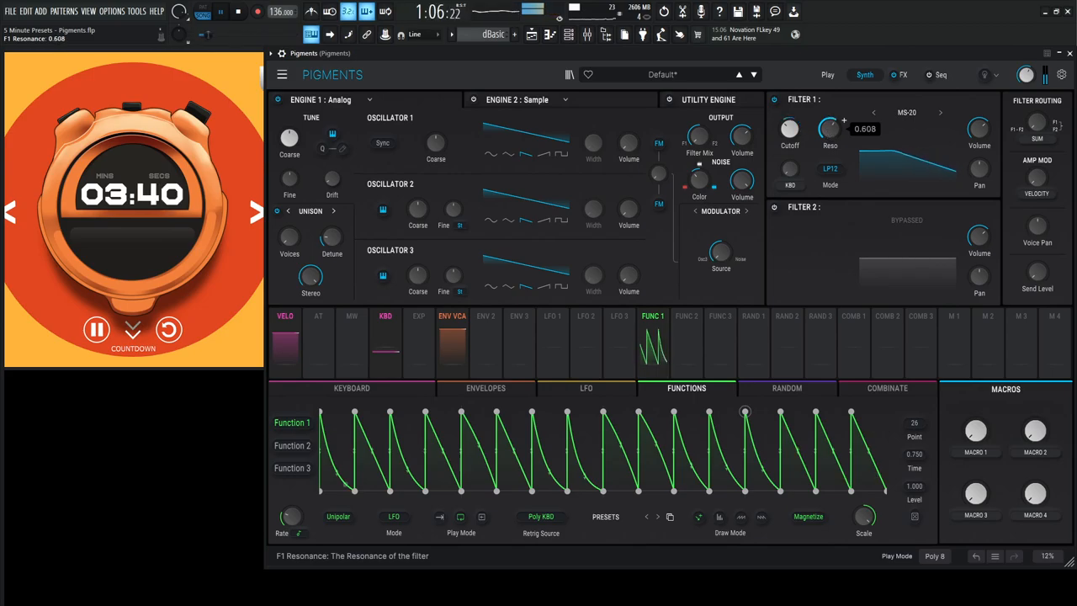
- Route LFO 1 to Filter 1 resonance and set LFO 1 polarity to Unipolar
{"action": "left_click_drag", "start_coordinate": [832, 128], "coordinate": [832, 148]}
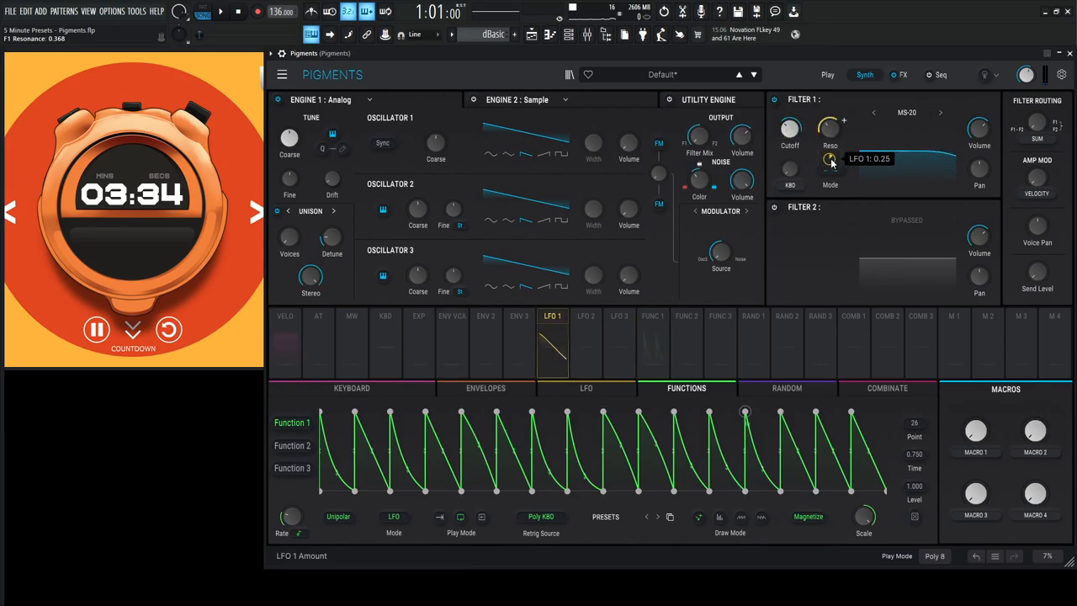
{"action": "left_click", "coordinate": [586, 387]}
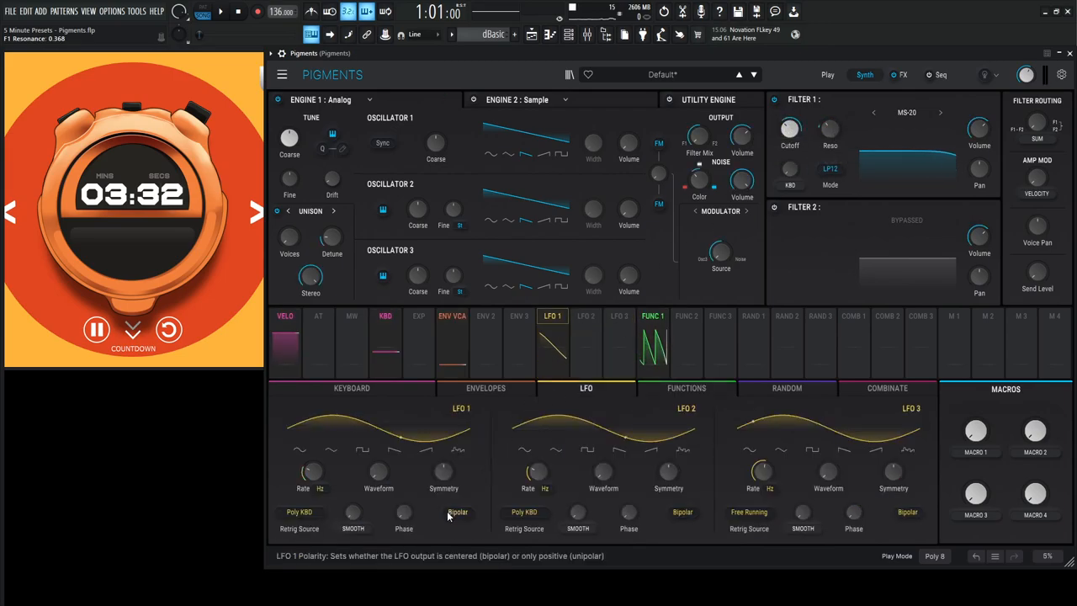
{"action": "left_click", "coordinate": [458, 512]}
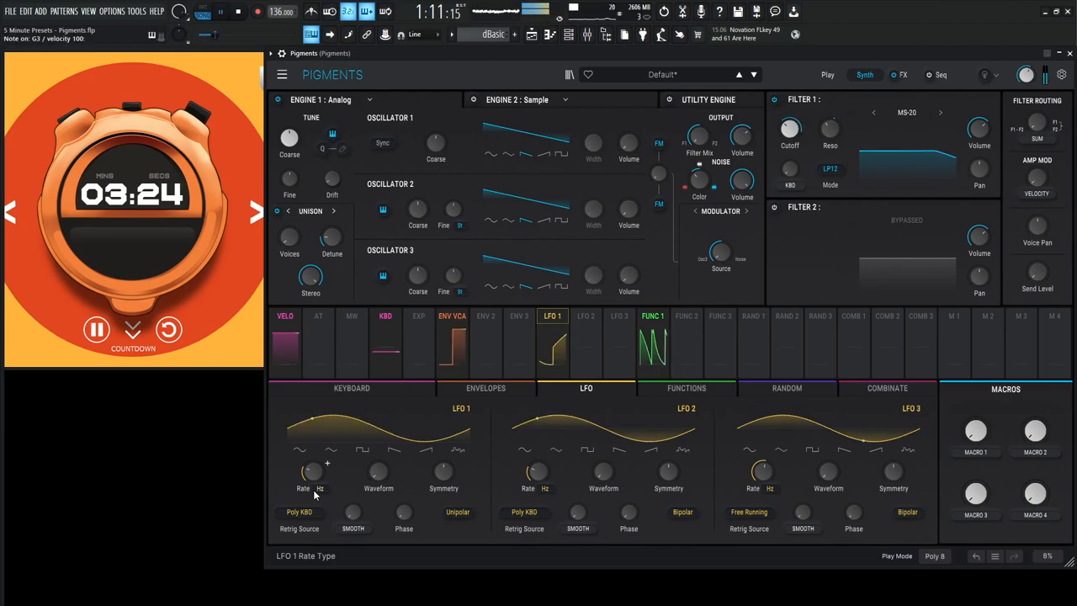
{"action": "mouse_move", "coordinate": [444, 474]}
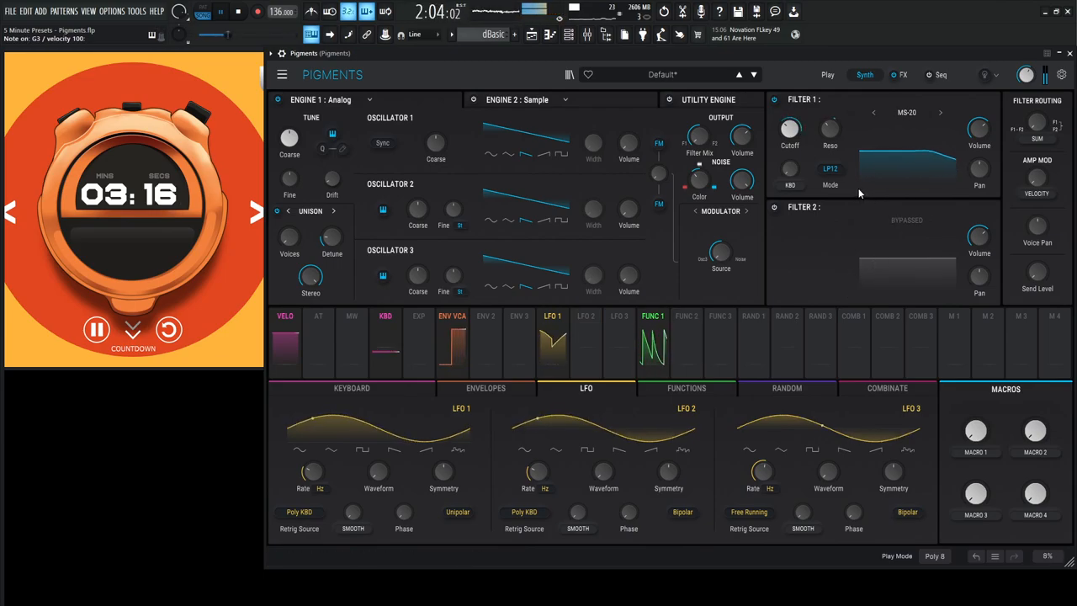
{"action": "left_click", "coordinate": [720, 316]}
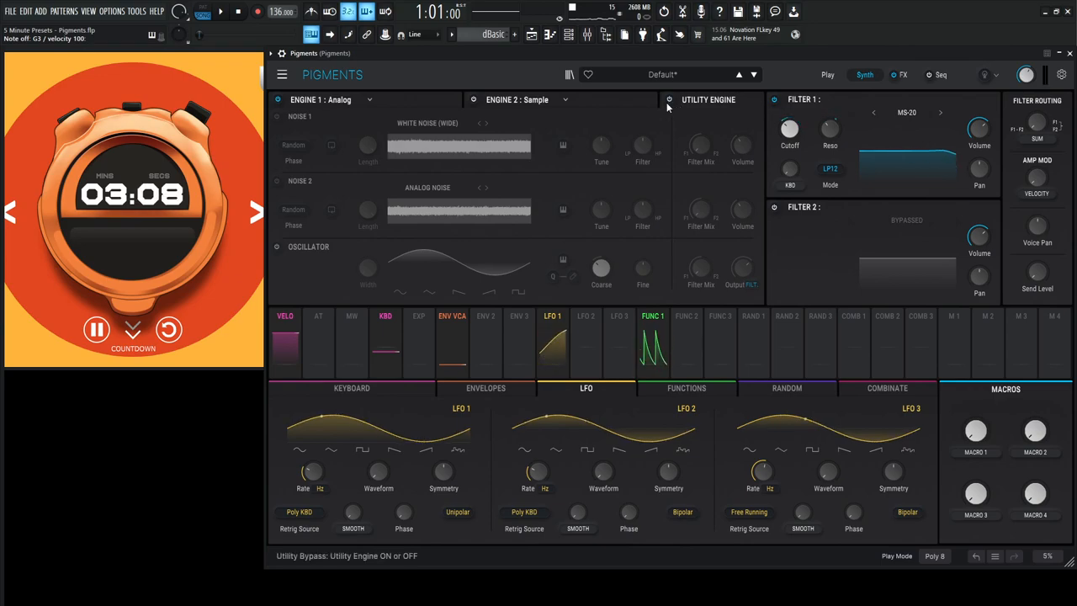
- Turn on Engine 2 as Analog and enable Filter 2 as a Matrix 12 with 0.37 LFO 1 modulation
{"action": "left_click", "coordinate": [516, 99]}
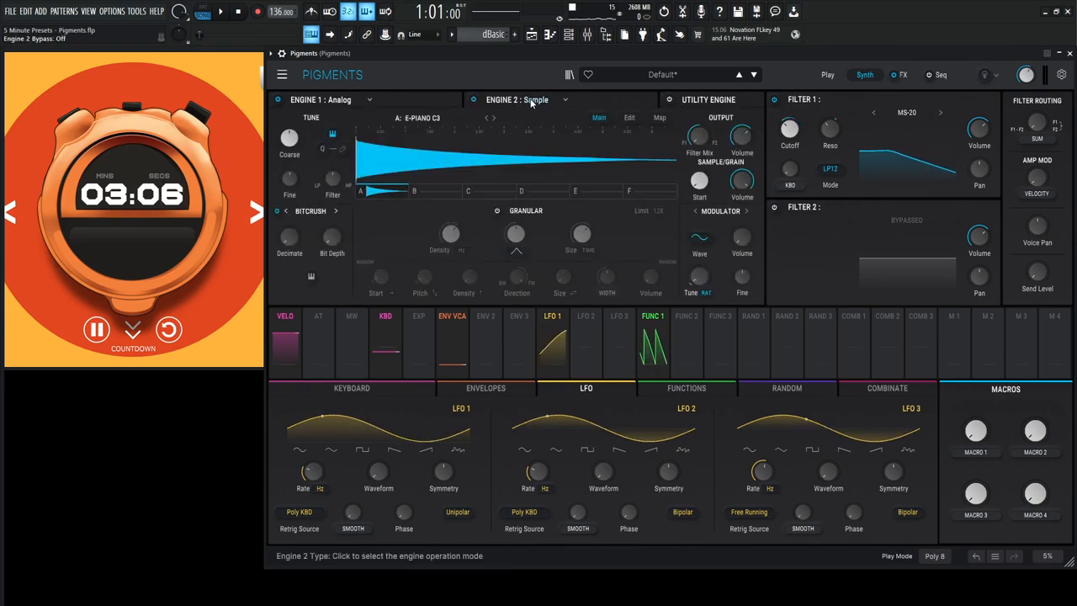
{"action": "left_click", "coordinate": [515, 99]}
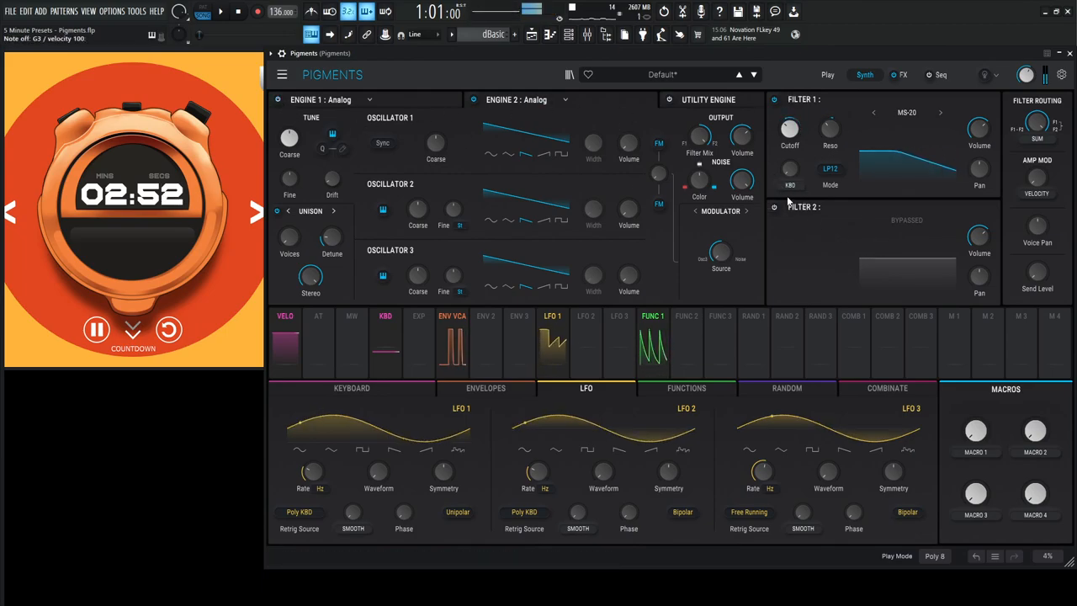
{"action": "left_click", "coordinate": [775, 207]}
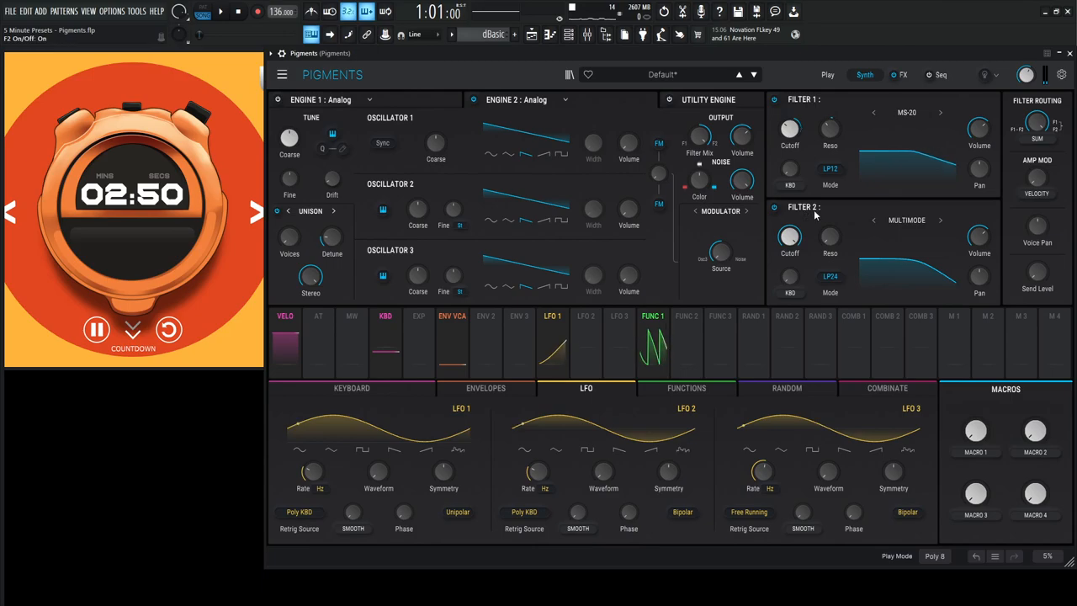
{"action": "left_click", "coordinate": [907, 219]}
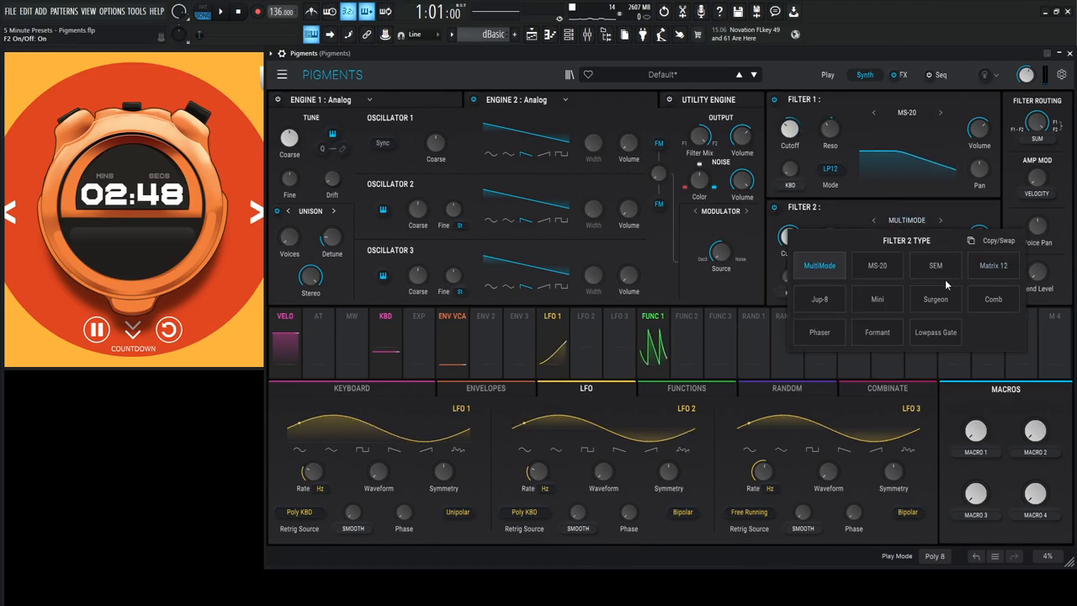
{"action": "left_click", "coordinate": [993, 266]}
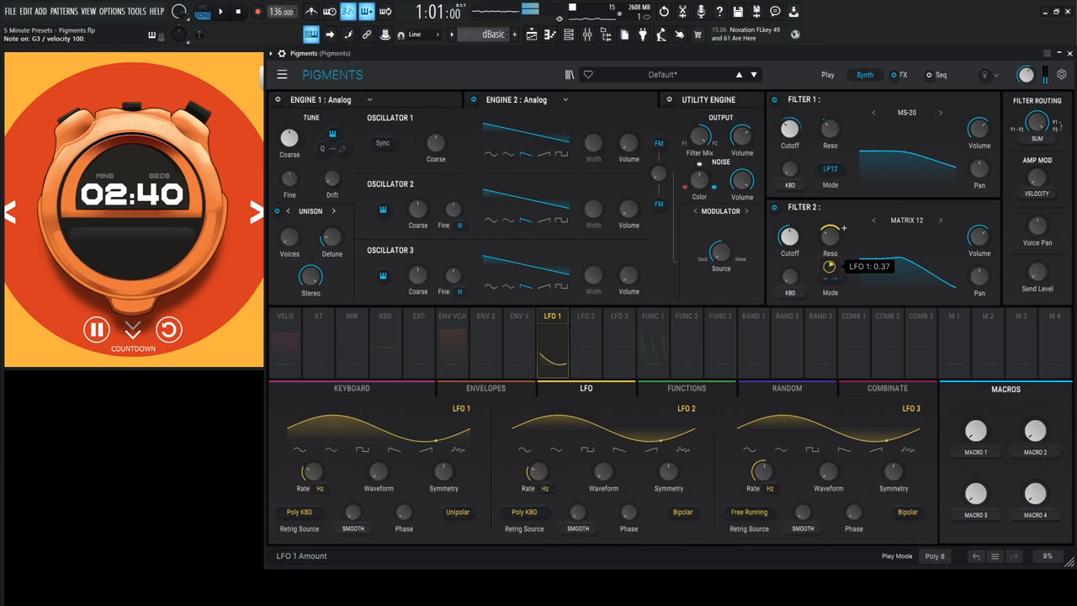
- Copy Function 1's decaying-ramp shape into Function 2 and return to the utility noise sources
{"action": "left_click", "coordinate": [686, 316]}
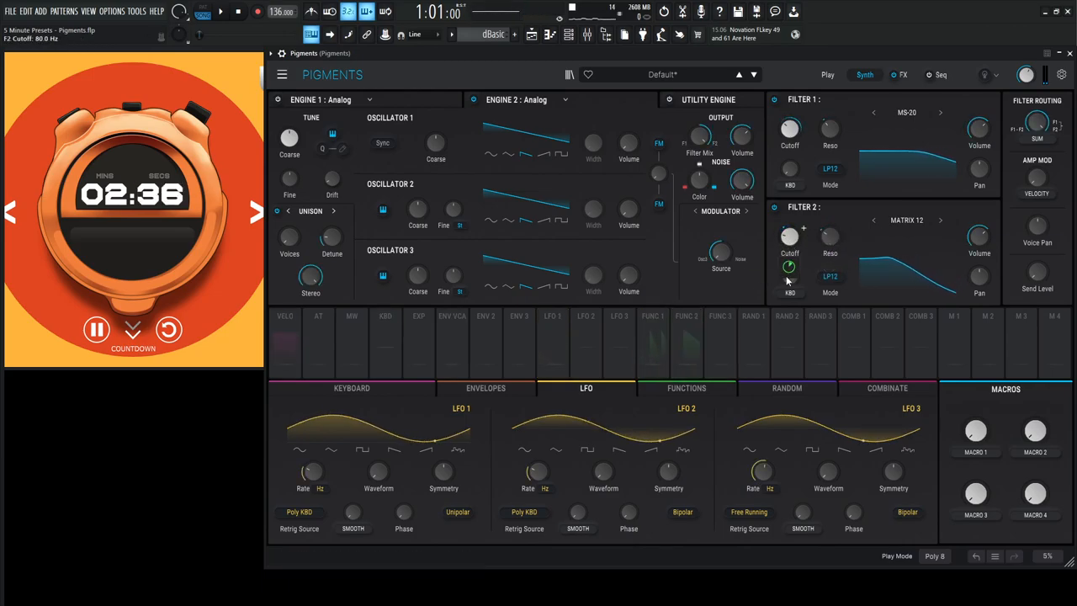
{"action": "left_click", "coordinate": [686, 388]}
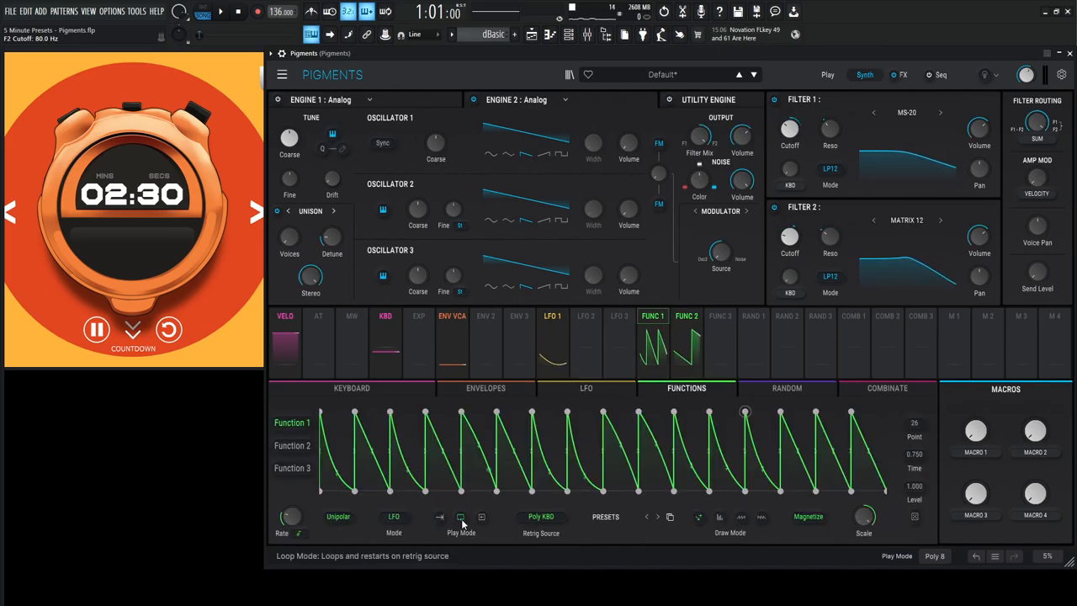
{"action": "left_click", "coordinate": [700, 517]}
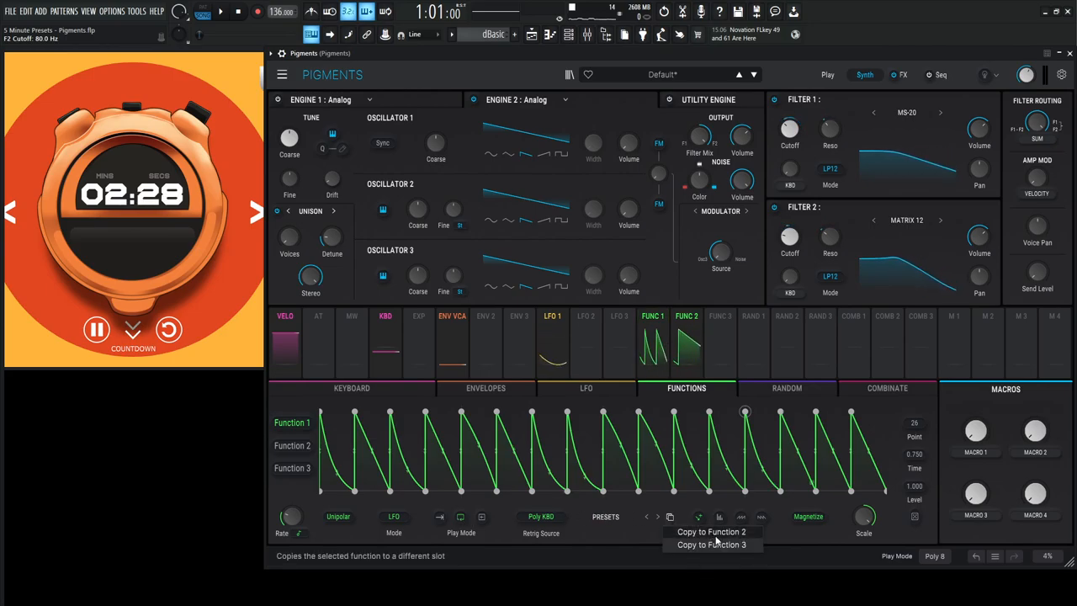
{"action": "left_click", "coordinate": [711, 531]}
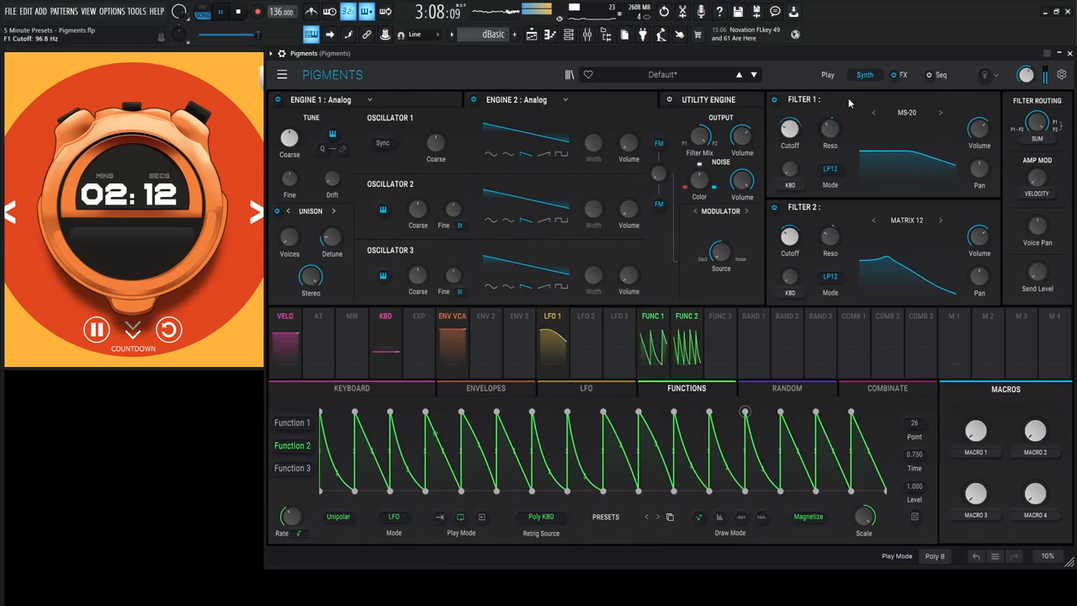
{"action": "left_click", "coordinate": [670, 99]}
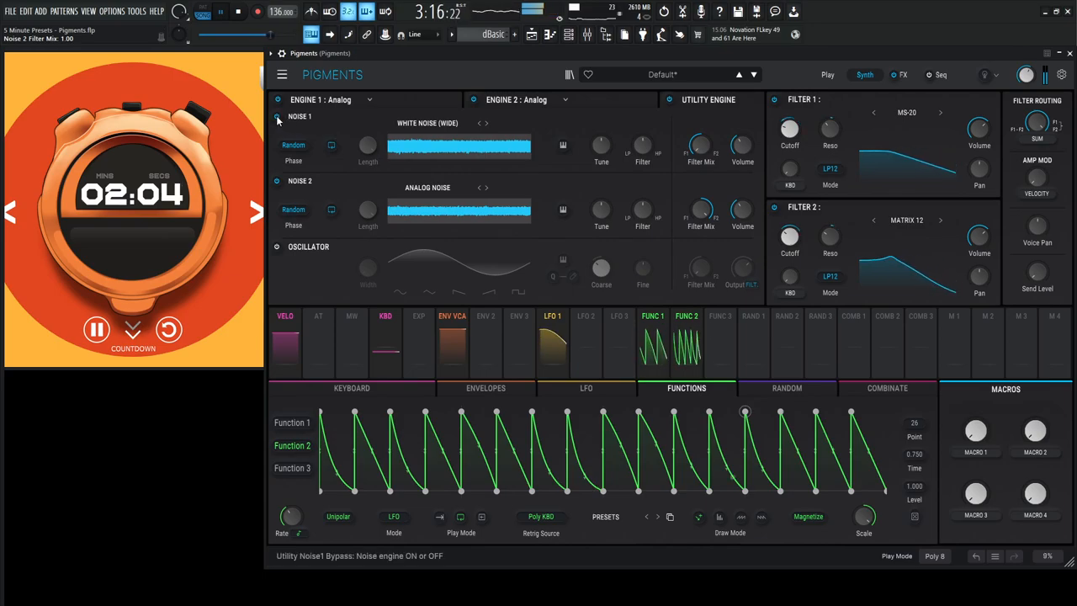
- Assign Macro 1 as a modulation source, raise its amount and rename it CUT
{"action": "left_click", "coordinate": [276, 116]}
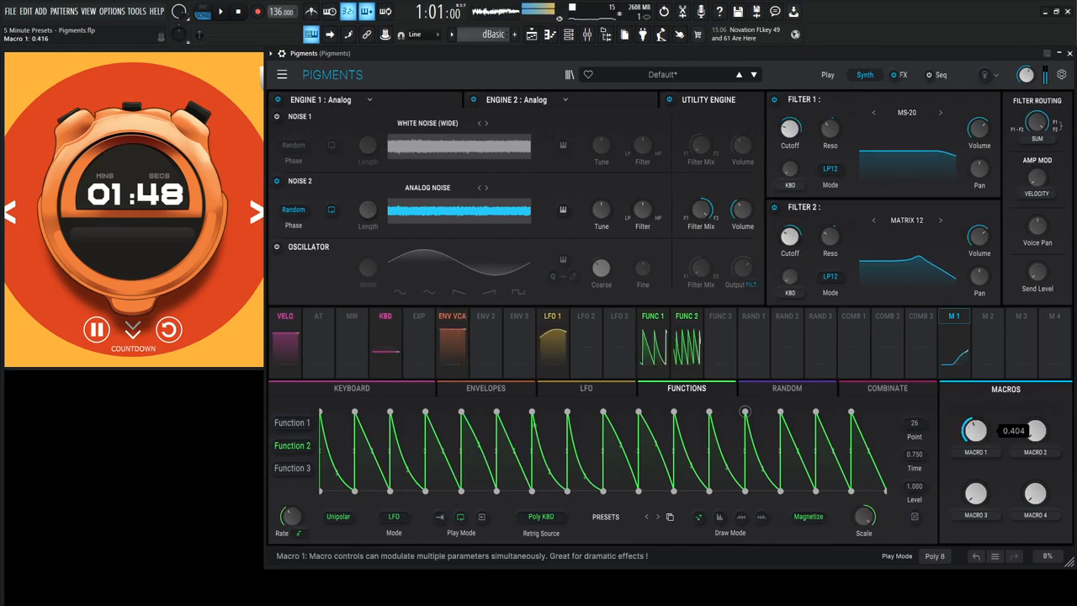
{"action": "left_click_drag", "start_coordinate": [974, 430], "coordinate": [974, 455]}
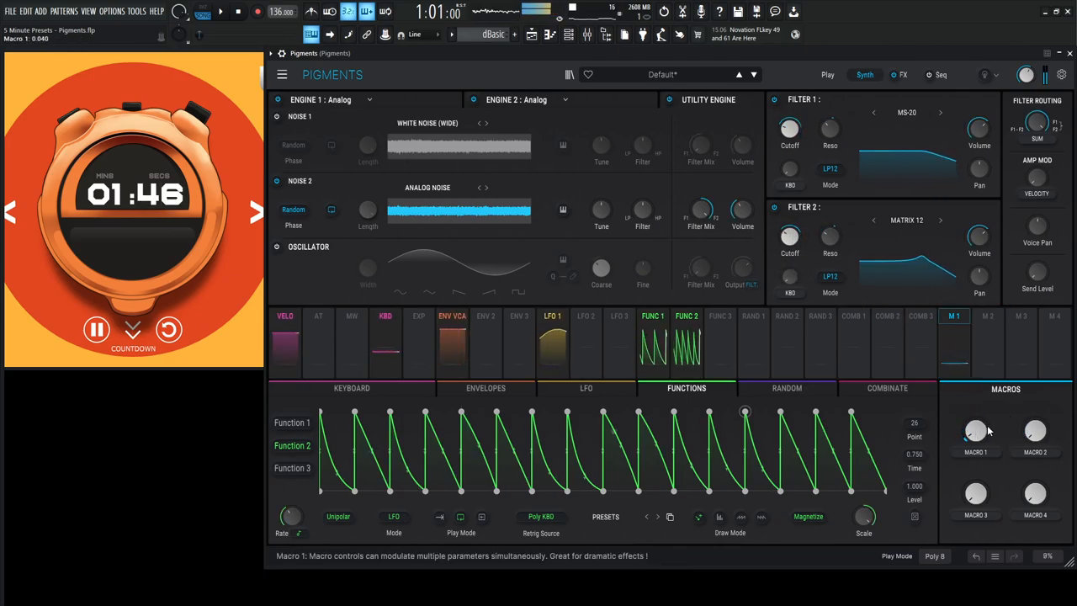
{"action": "left_click", "coordinate": [986, 316]}
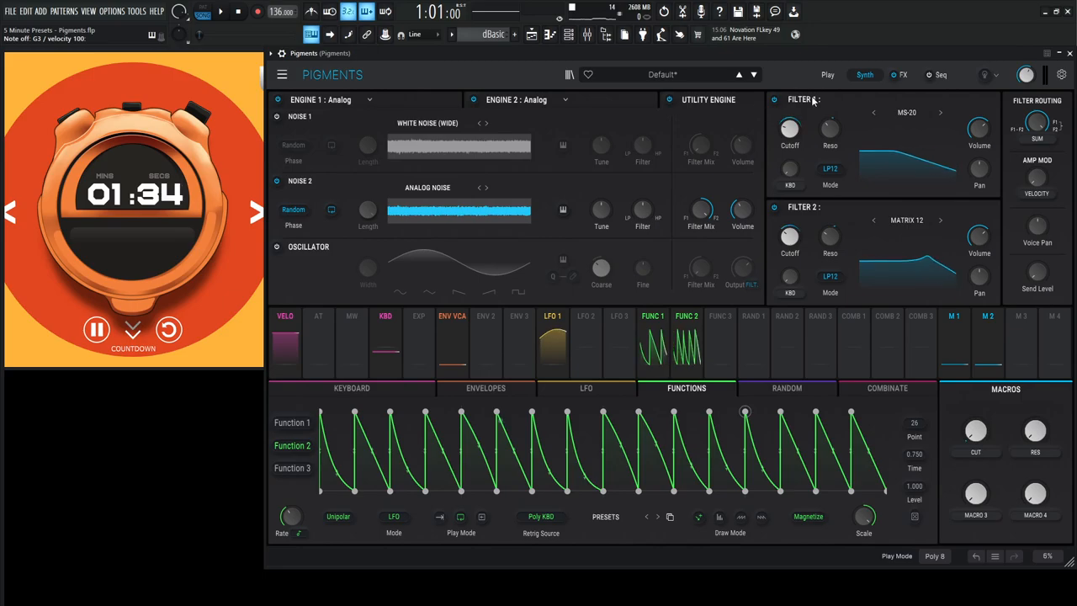
- Fill FX A with two synced ping-pong Delays followed by a PS Delay in slot 3
{"action": "left_click", "coordinate": [904, 74]}
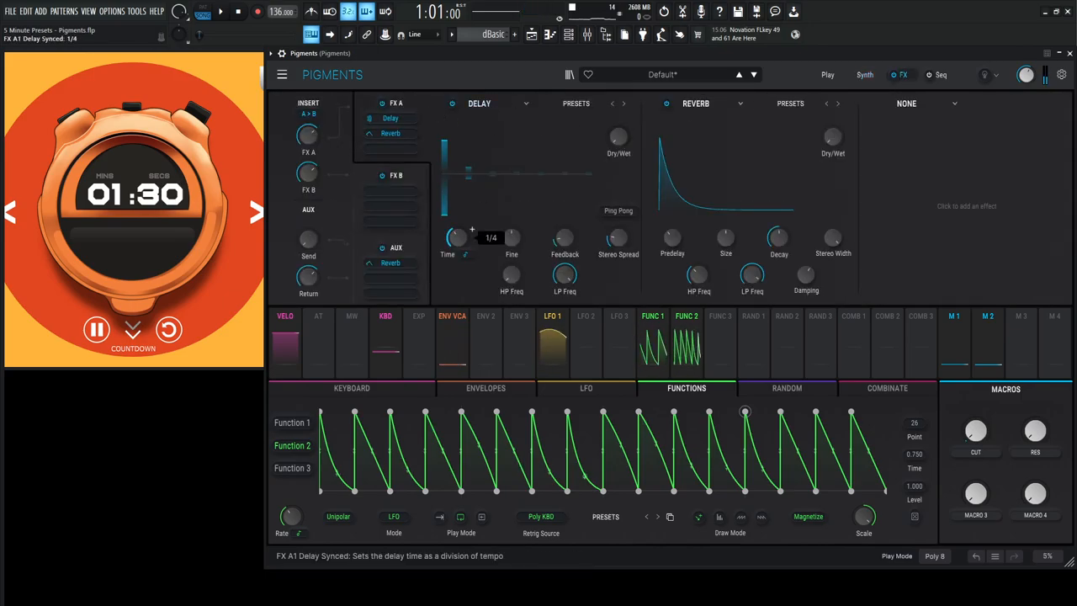
{"action": "mouse_move", "coordinate": [512, 239]}
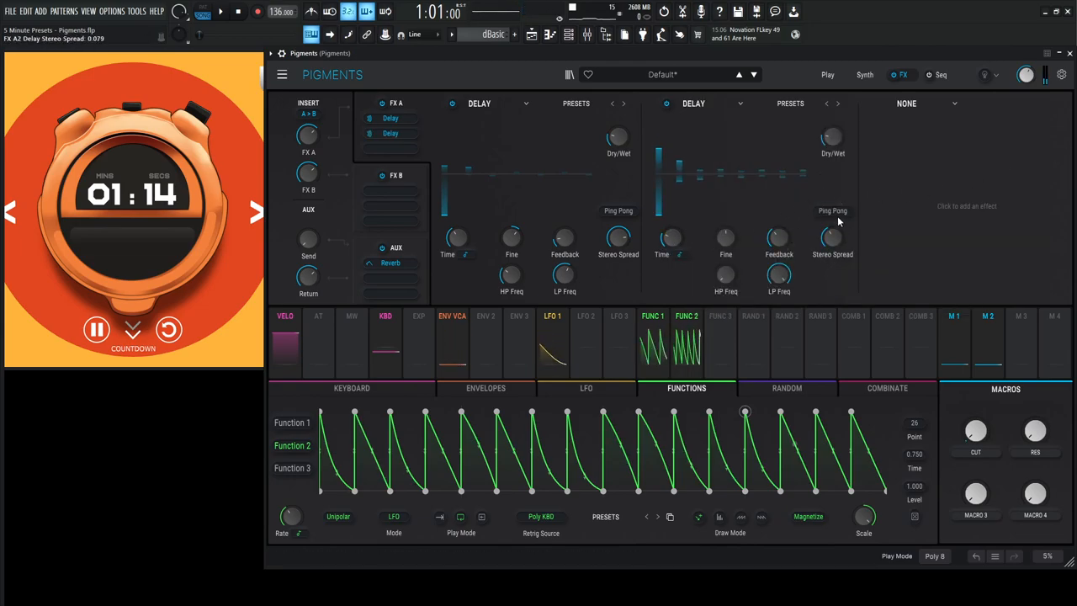
{"action": "left_click", "coordinate": [832, 211]}
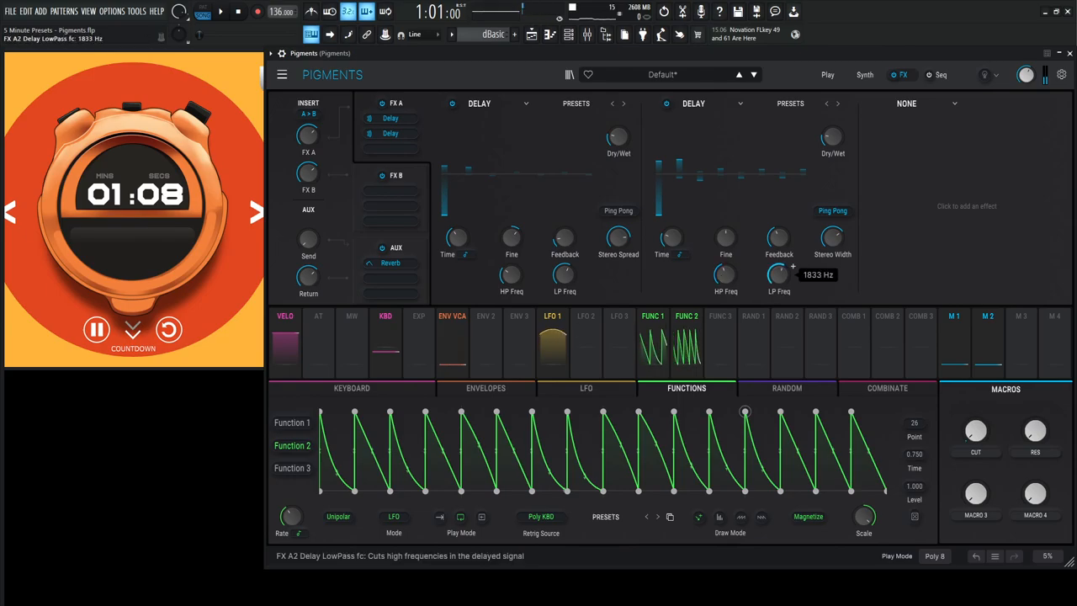
{"action": "mouse_move", "coordinate": [905, 103]}
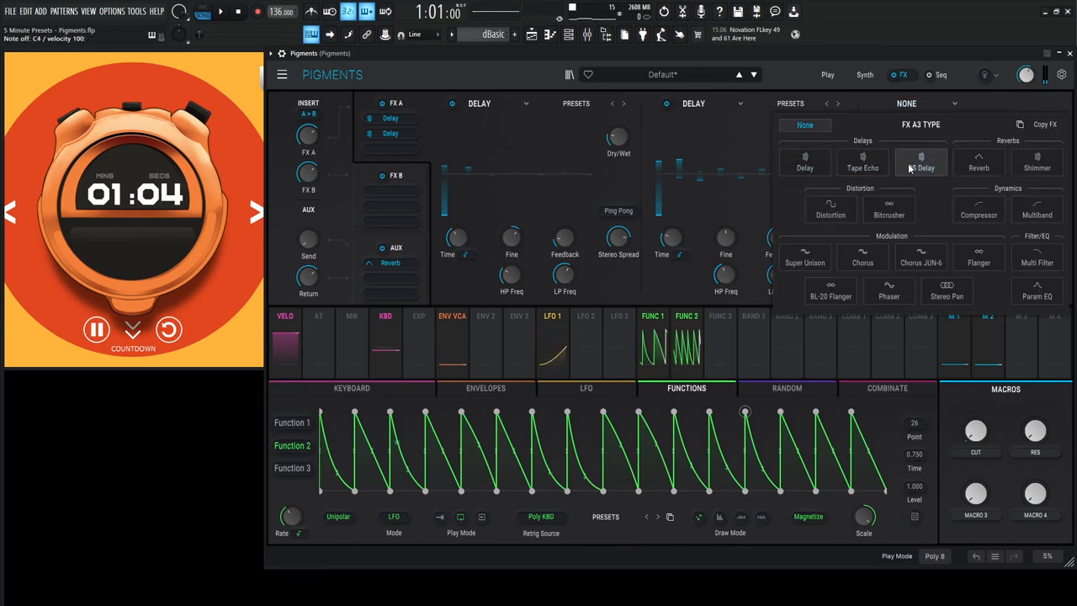
{"action": "left_click", "coordinate": [923, 168]}
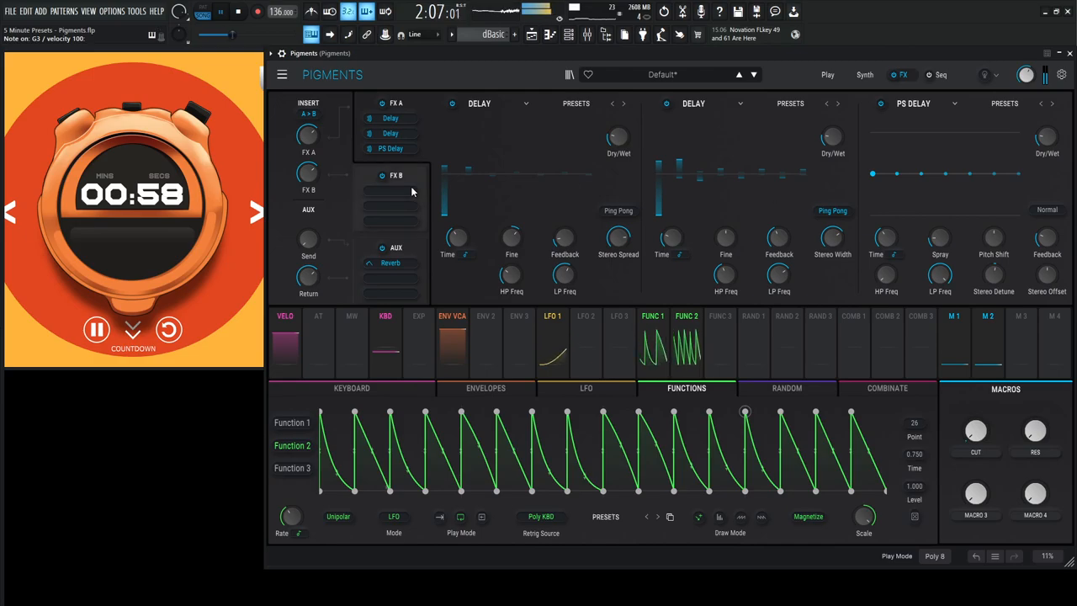
- Put a soft-clip Distortion in FX B slot 1 and a Chorus JUN-6 in slot 2
{"action": "left_click", "coordinate": [391, 175]}
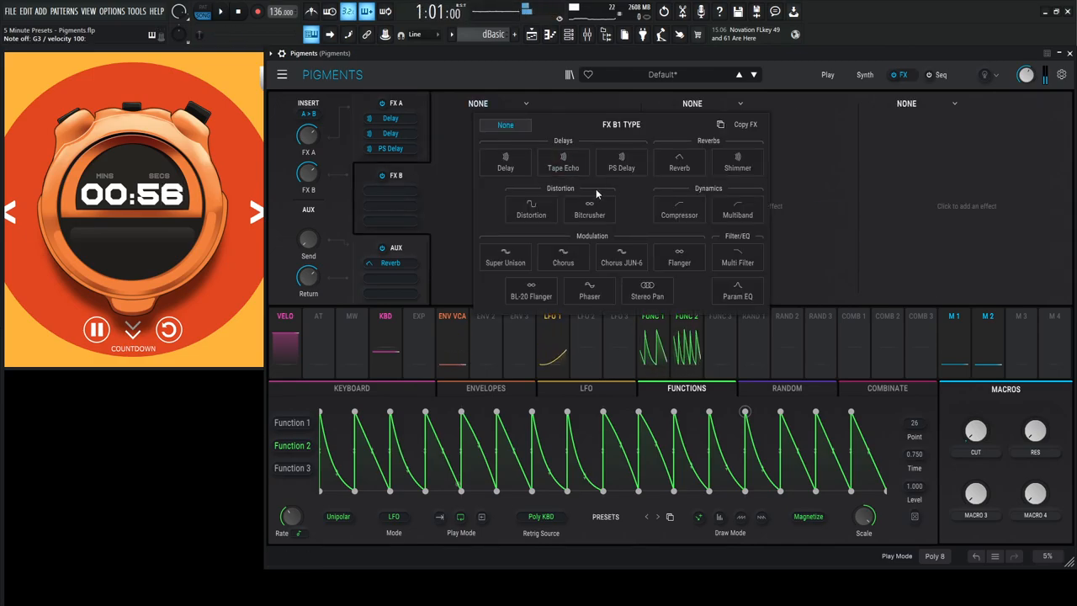
{"action": "left_click", "coordinate": [530, 209]}
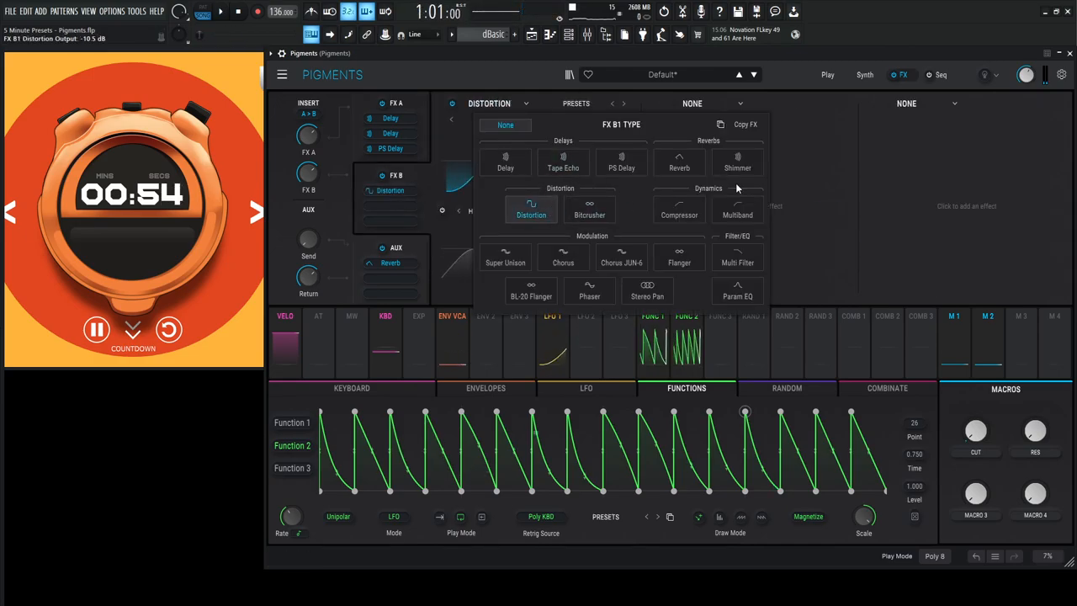
{"action": "left_click", "coordinate": [532, 210]}
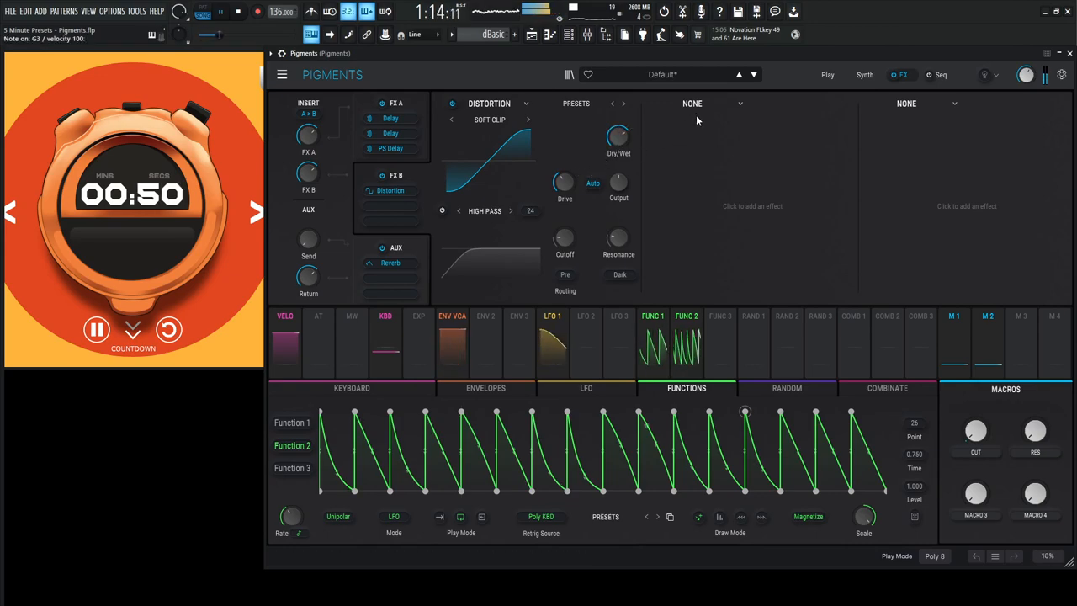
{"action": "left_click_drag", "start_coordinate": [976, 431], "coordinate": [976, 421]}
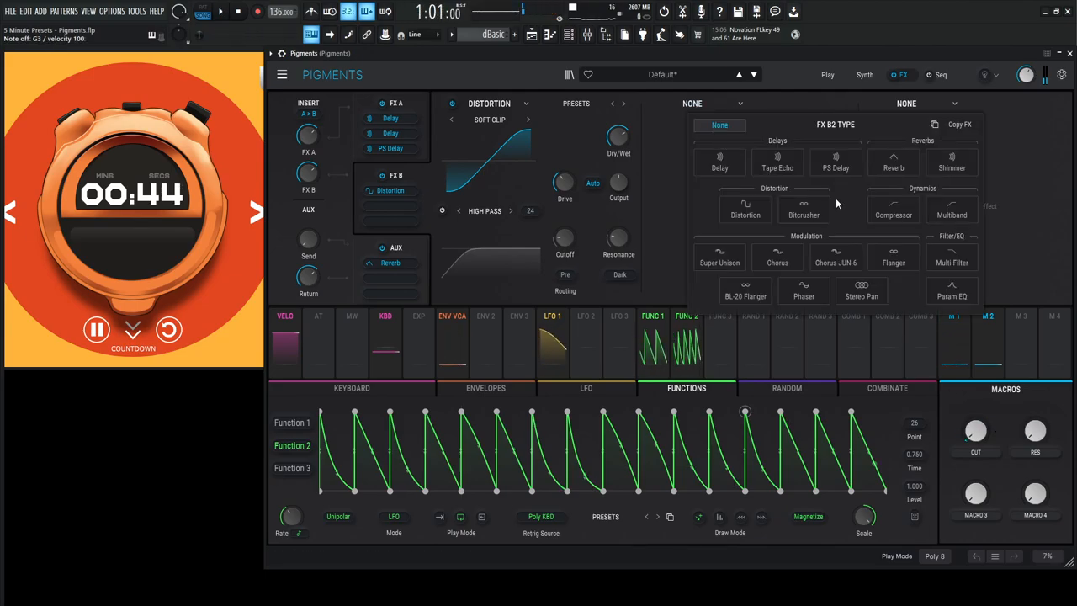
{"action": "left_click", "coordinate": [835, 256]}
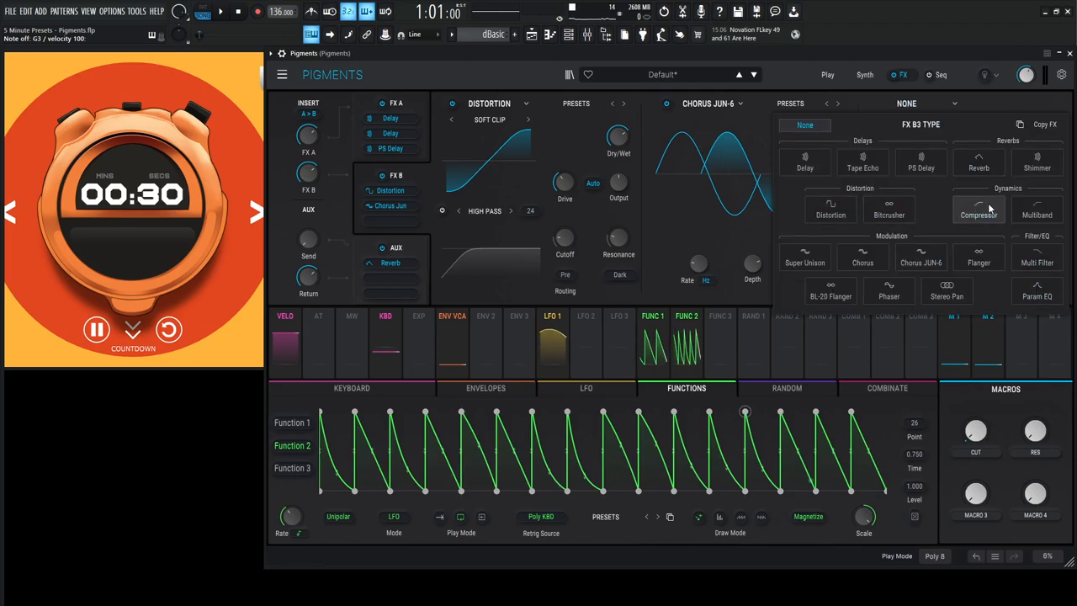
- Add a Param EQ in FX B slot 3 and boost and shift its mid peak bands
{"action": "left_click", "coordinate": [1037, 291]}
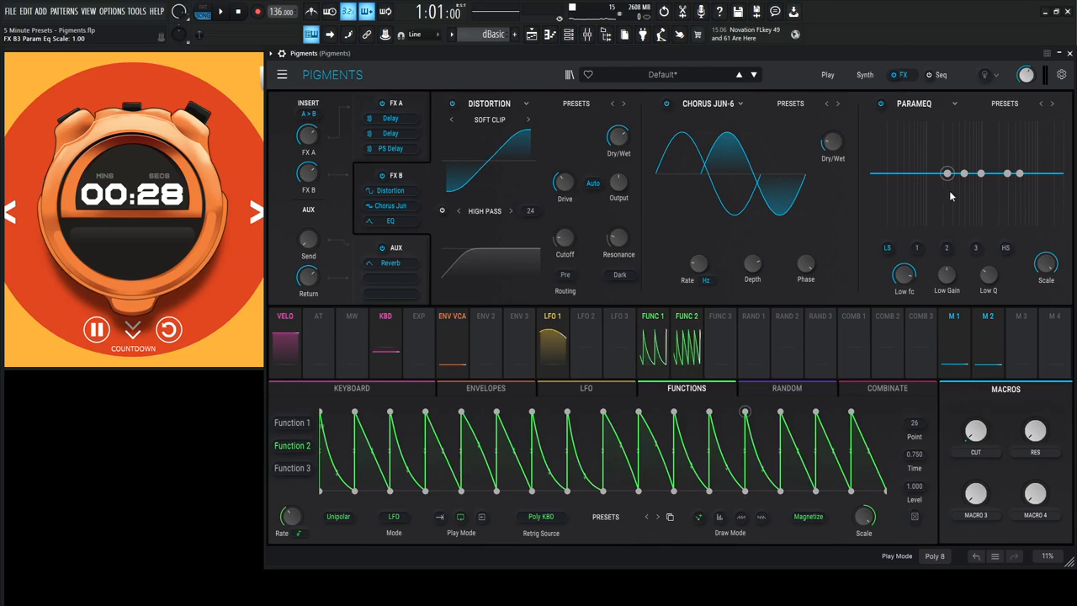
{"action": "left_click_drag", "start_coordinate": [946, 171], "coordinate": [935, 183]}
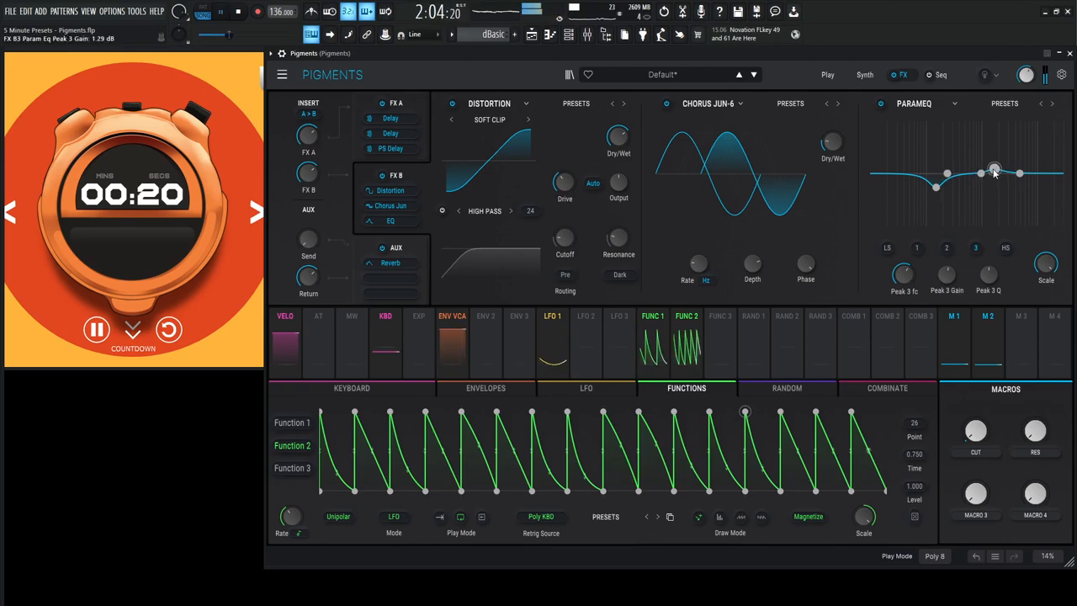
{"action": "left_click_drag", "start_coordinate": [993, 171], "coordinate": [976, 155]}
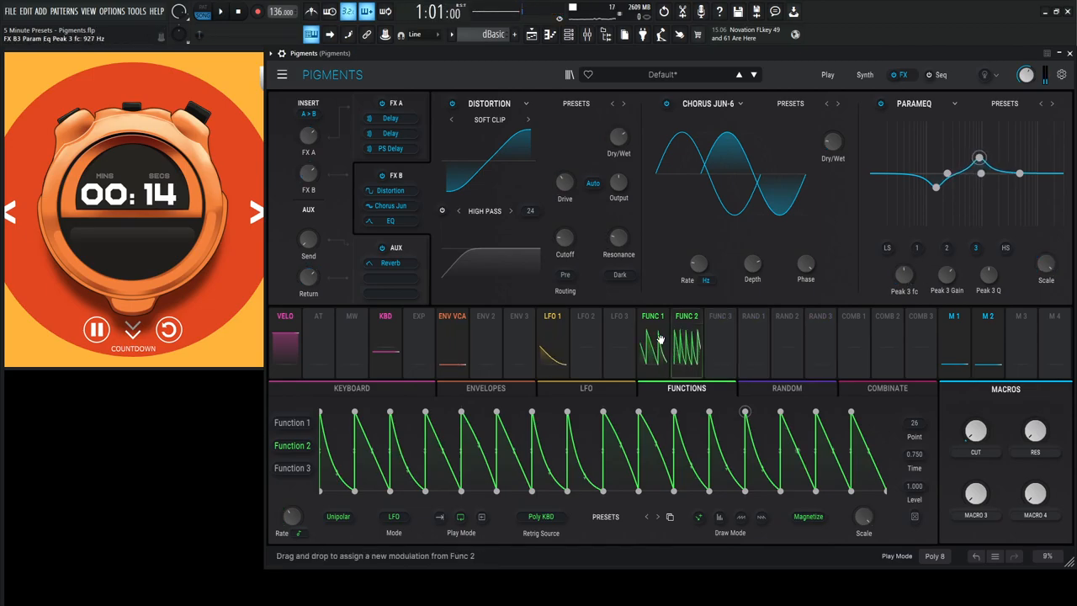
{"action": "left_click", "coordinate": [552, 317]}
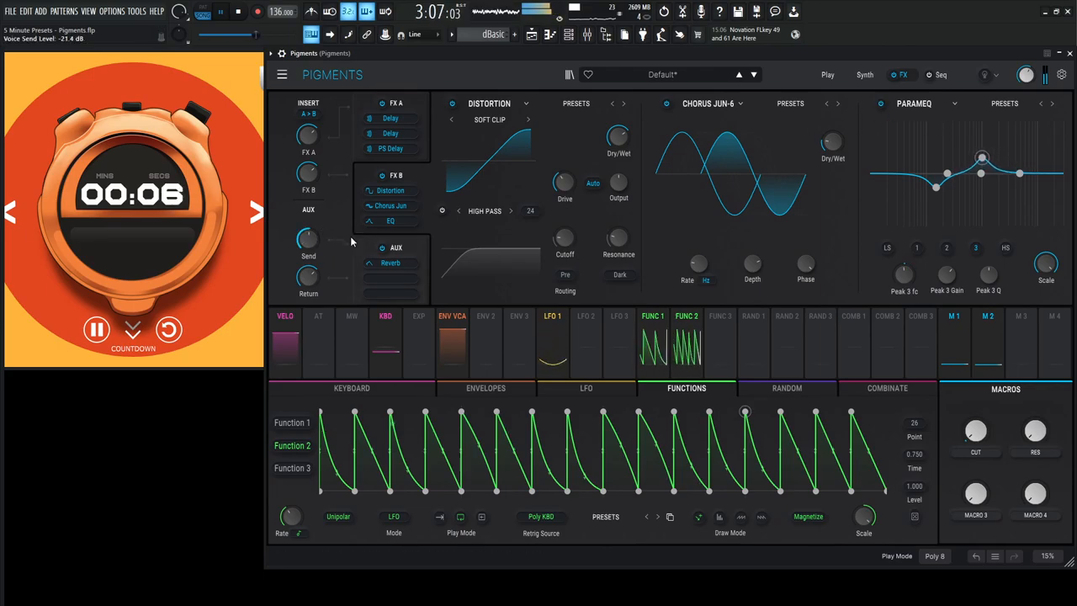
- Set the AUX Reverb LP Freq near 5127 Hz and Stereo Width 0.5, then return to the Synth view
{"action": "left_click", "coordinate": [391, 263]}
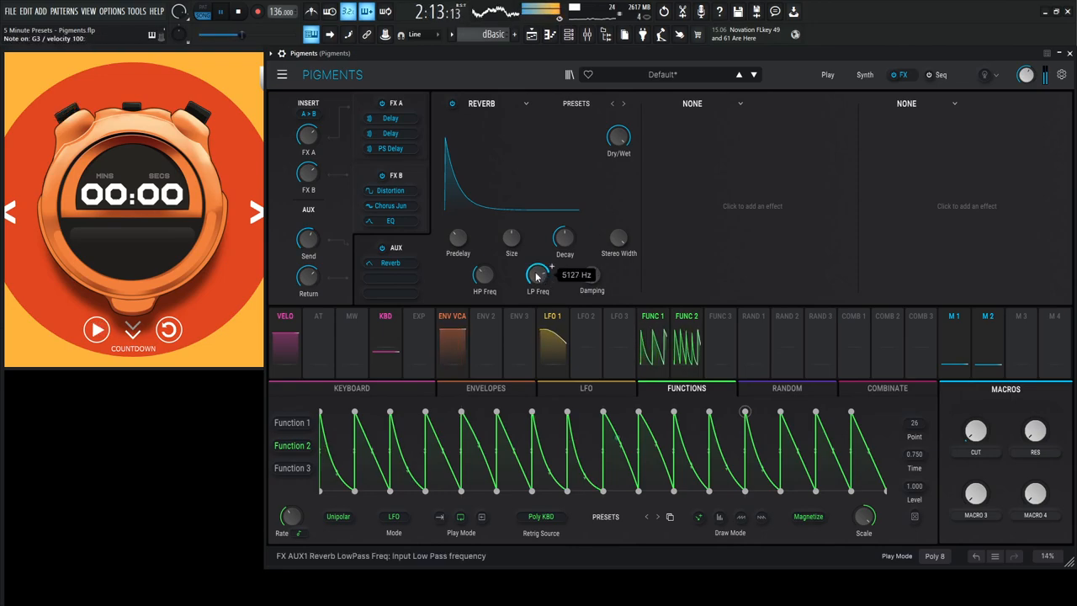
{"action": "mouse_move", "coordinate": [619, 239]}
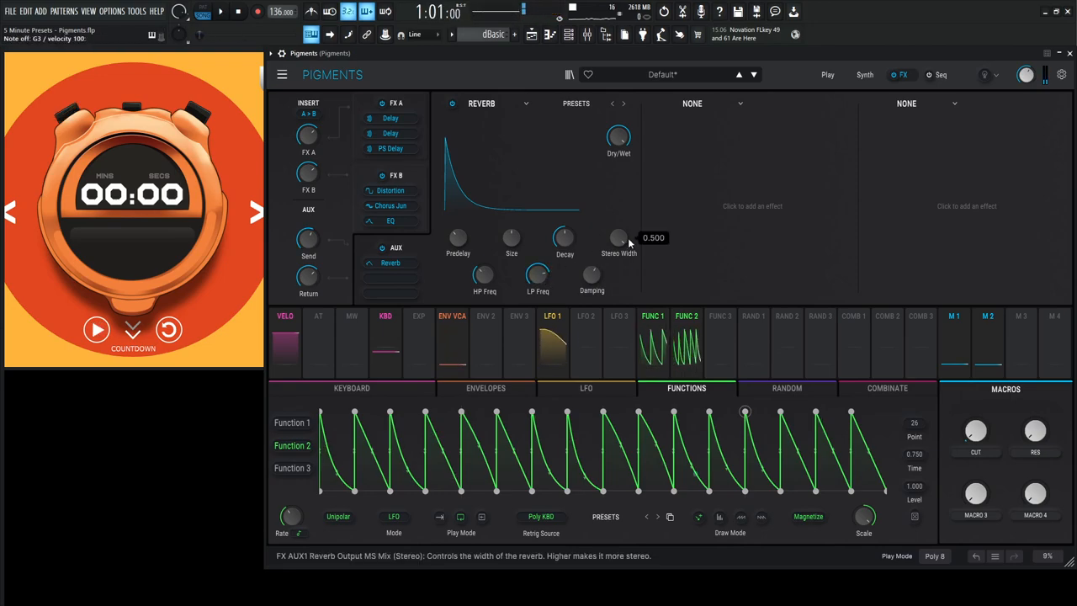
{"action": "left_click", "coordinate": [865, 74]}
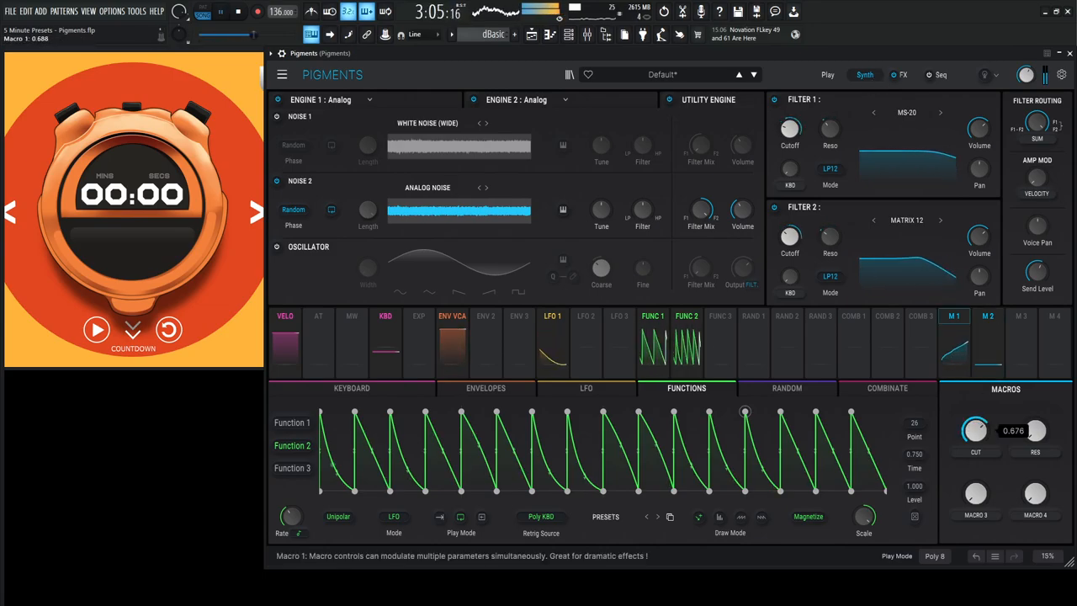
- Audition the CUT macro sweep, then set Function 2's Rate to a 1/1 bar division
{"action": "left_click_drag", "start_coordinate": [976, 431], "coordinate": [976, 471]}
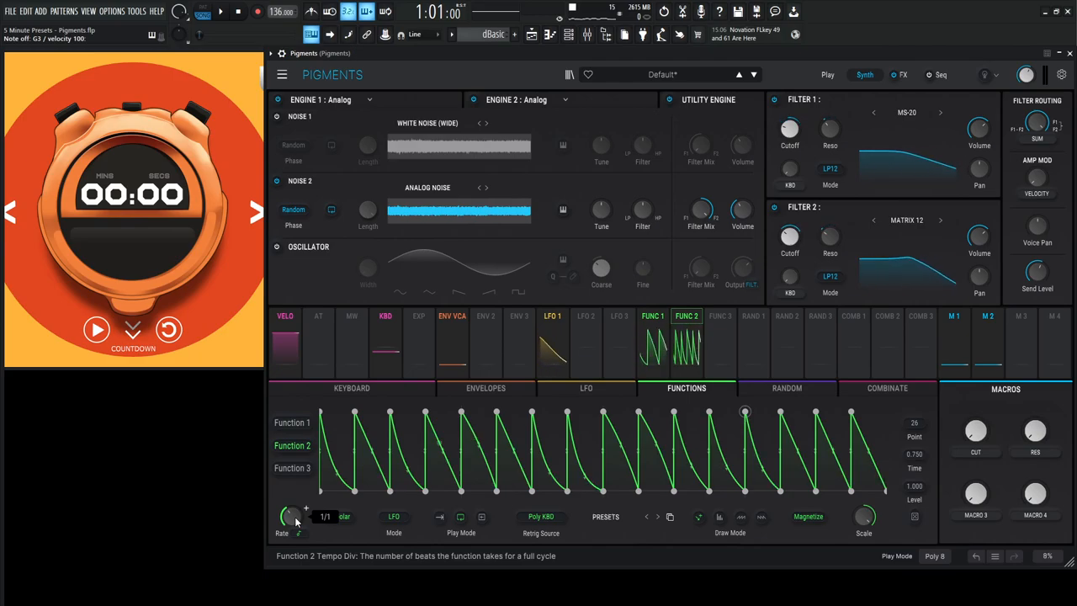
{"action": "left_click", "coordinate": [552, 316]}
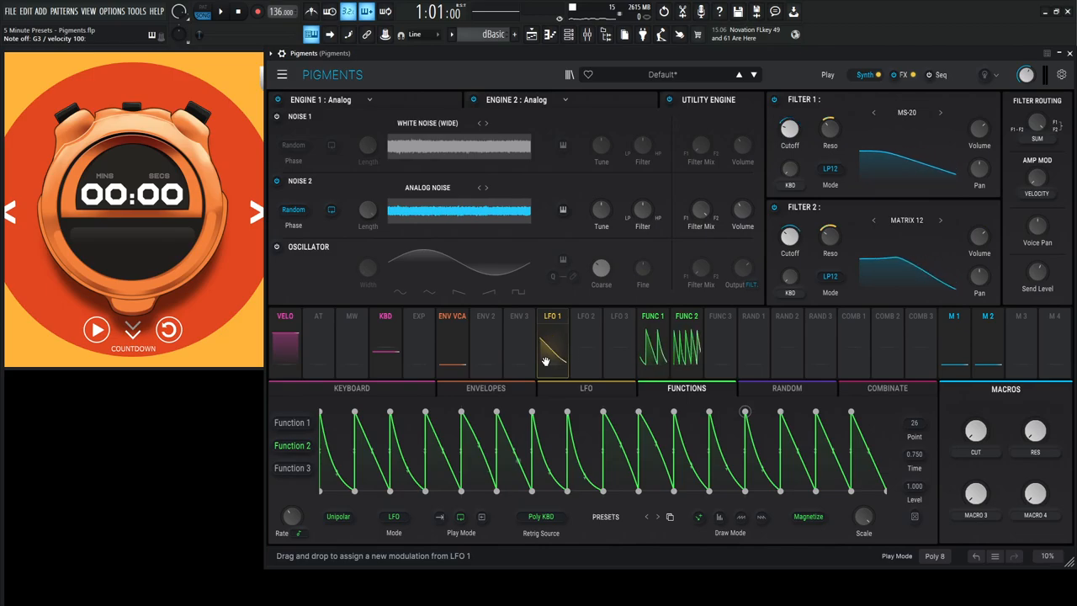